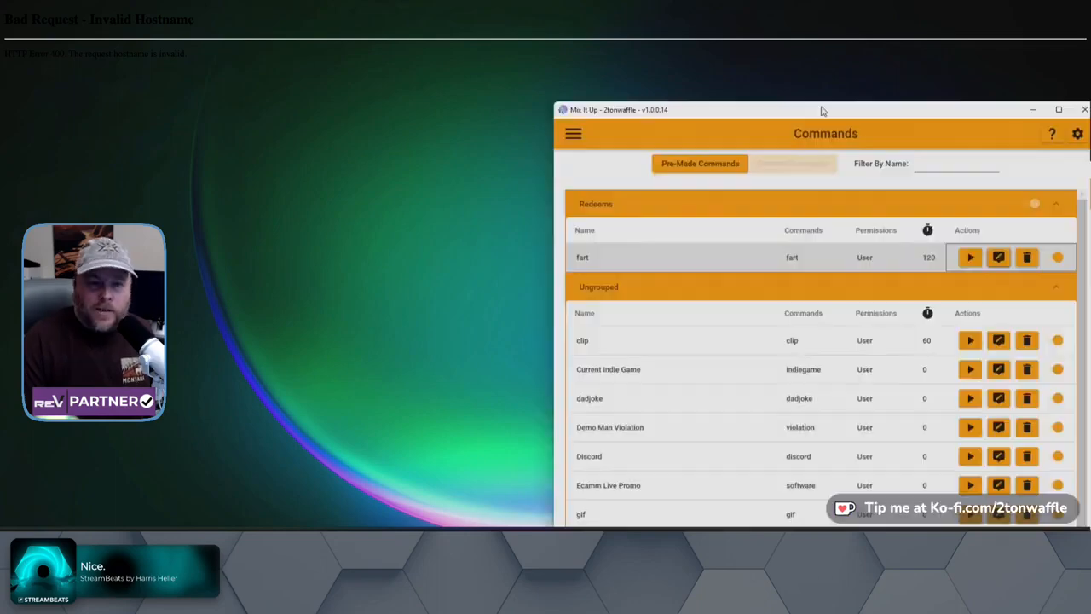
Step: Check the live chat, then return to the Commands list to start a new command
click(1059, 109)
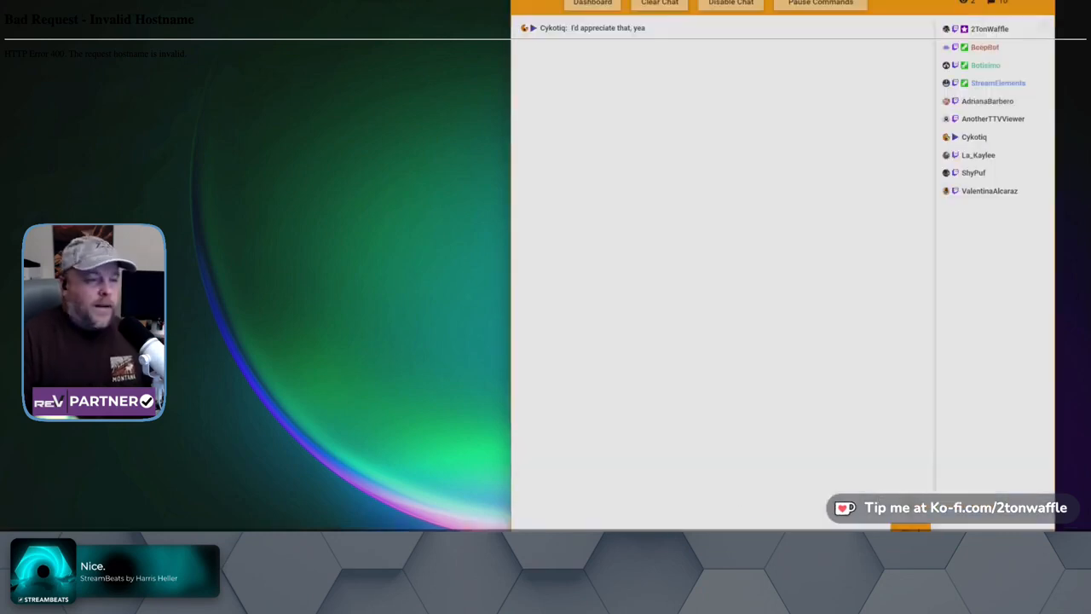
click(592, 4)
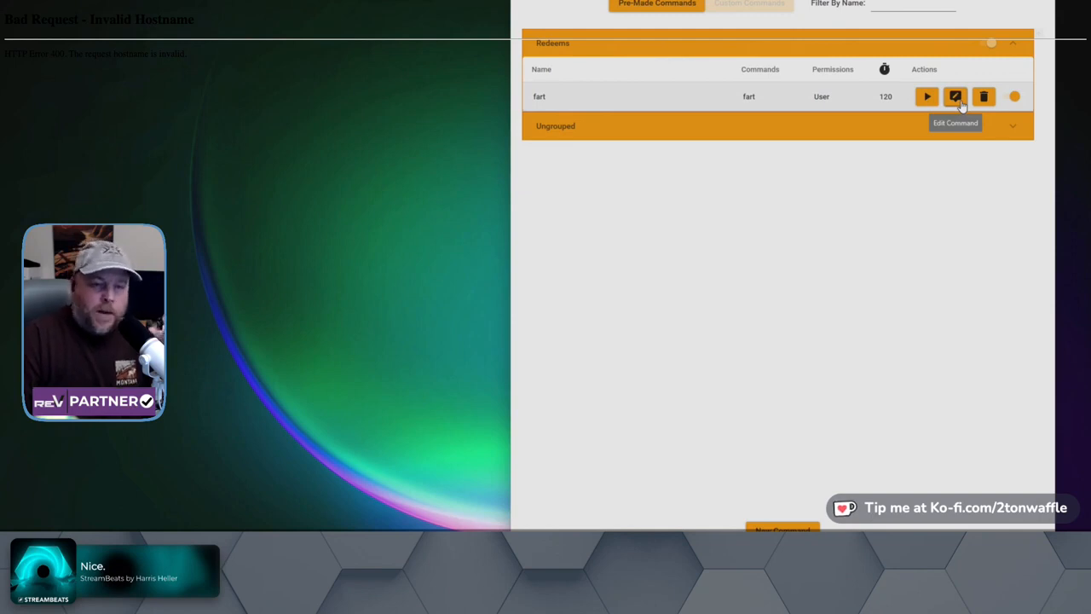
mouse_move(928, 96)
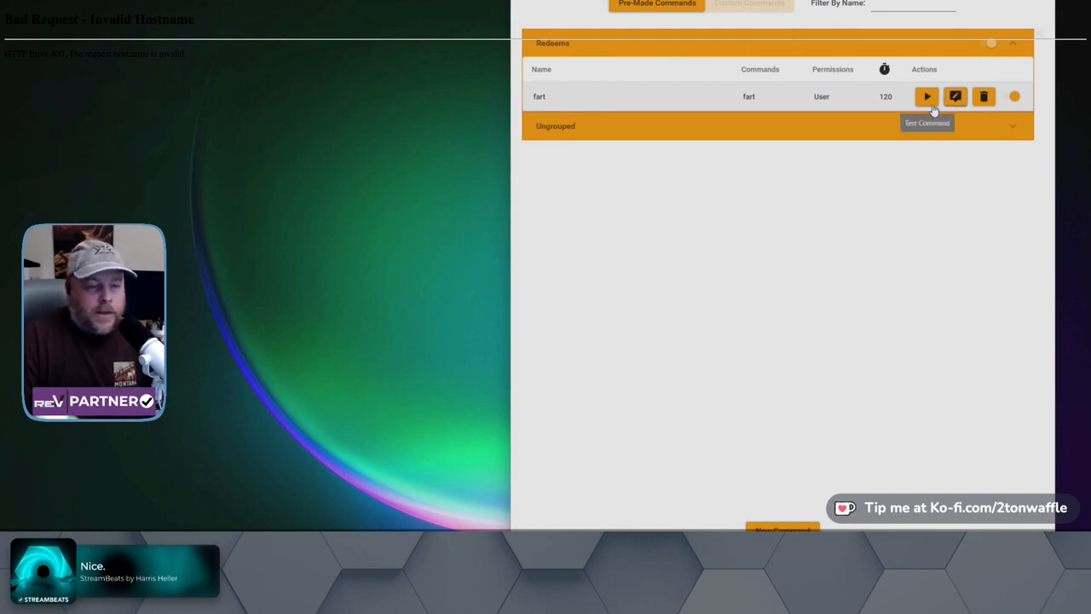
mouse_move(869, 518)
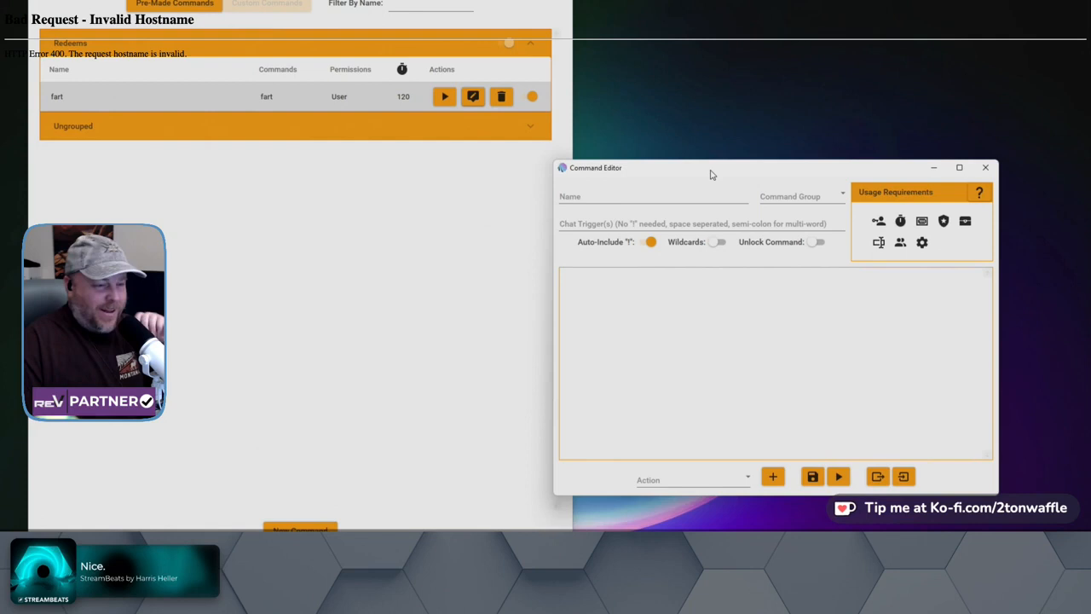
Step: Name the new command Faert and browse the available action types
drag(712, 167, 808, 190)
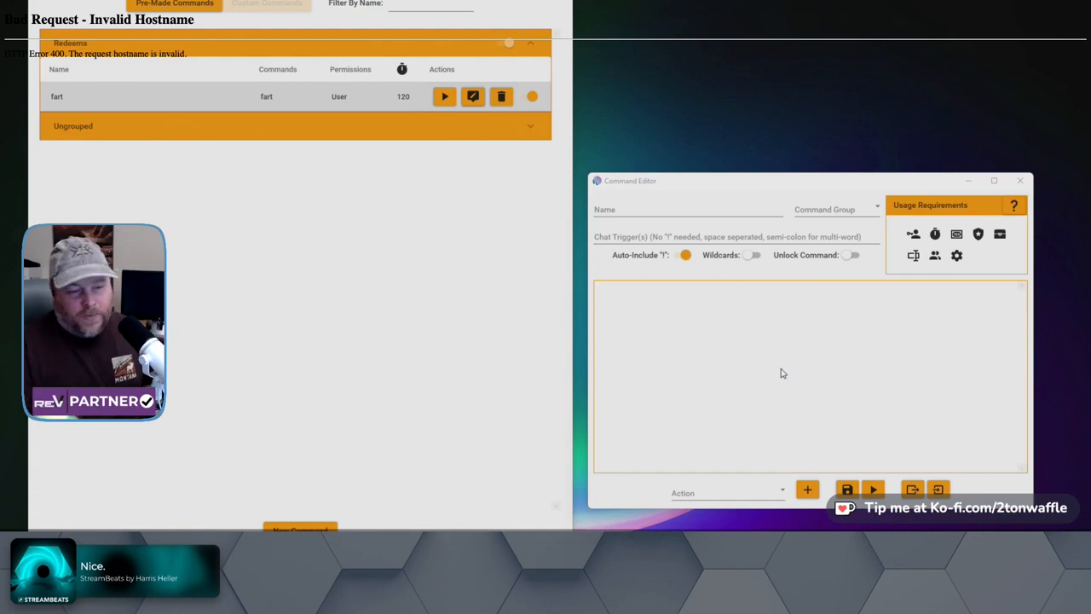
click(689, 208)
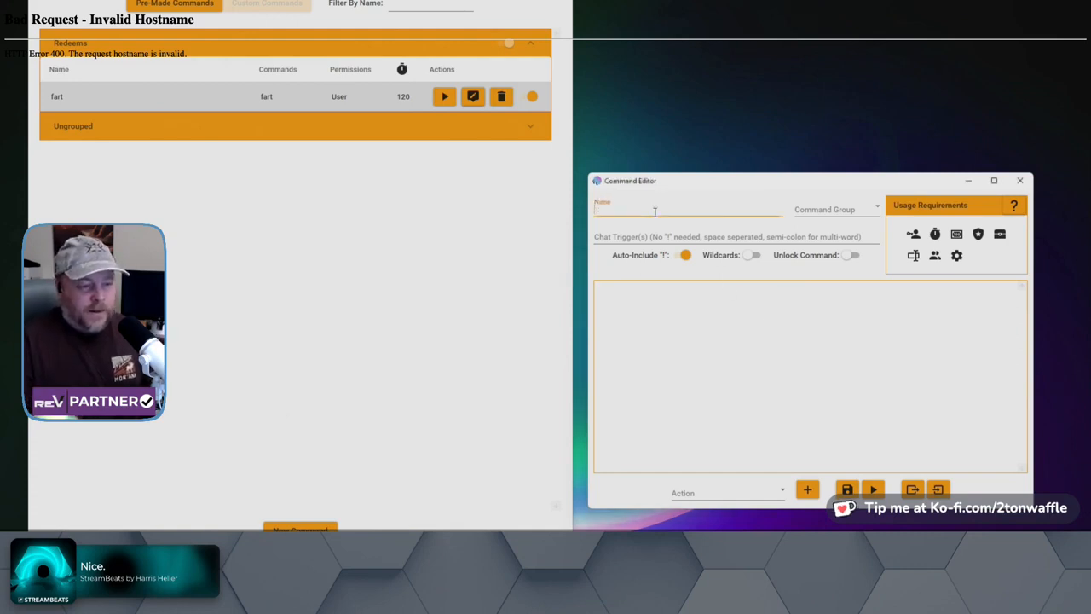
text(Faert)
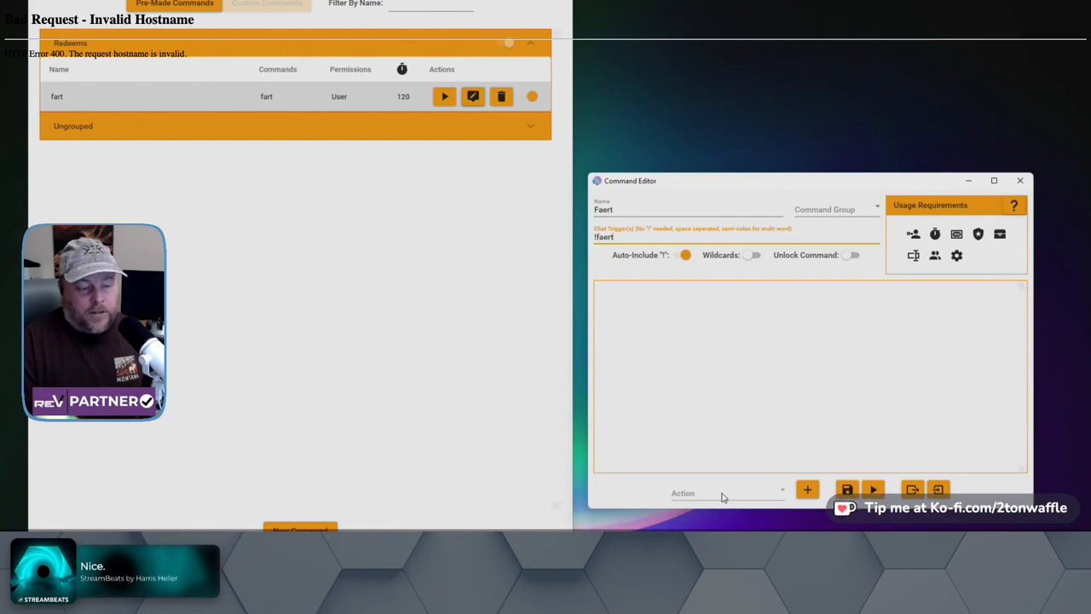
click(730, 492)
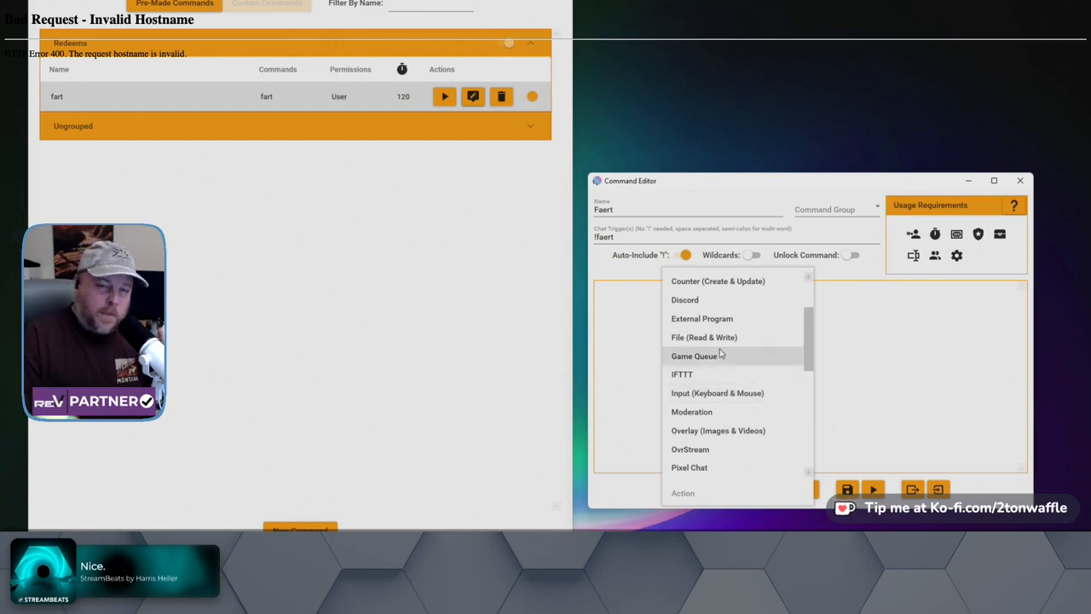
mouse_move(704, 337)
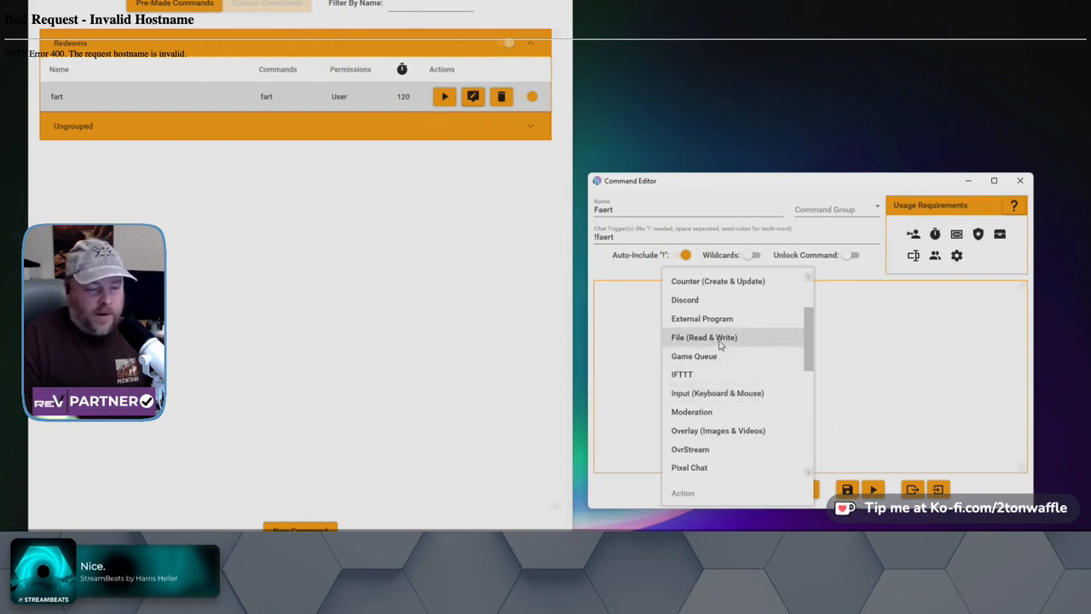
Step: Add a File (Read & Write) action set to Read Random Line From File
click(704, 338)
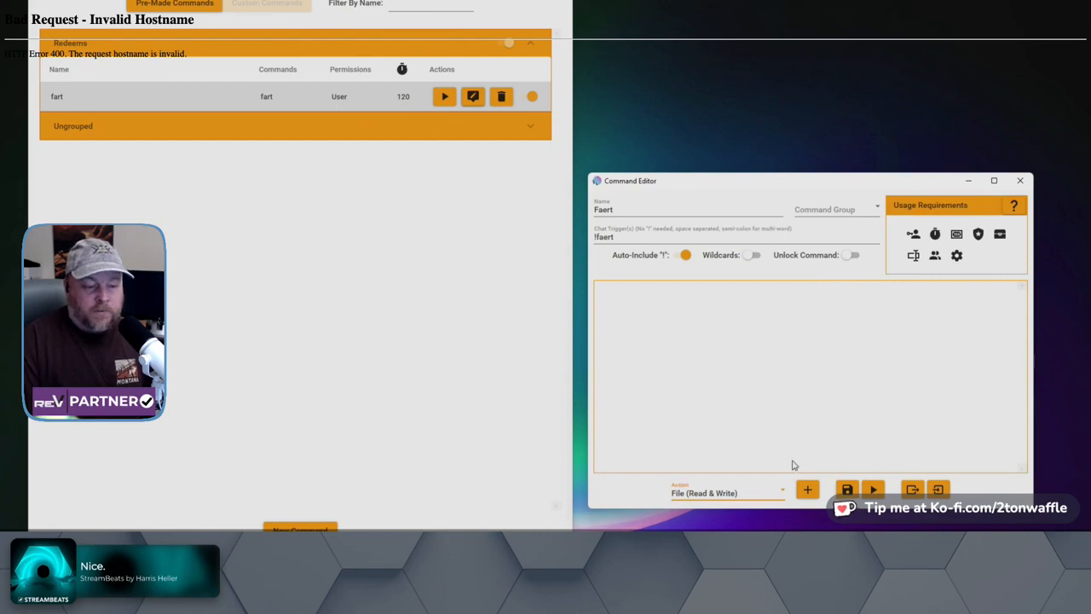
click(808, 488)
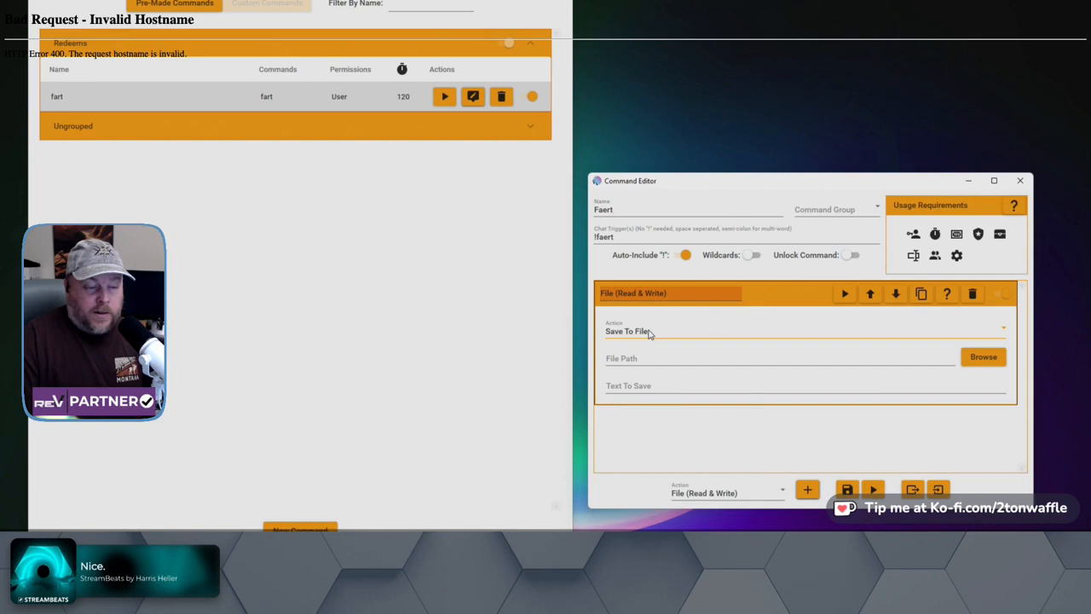
click(801, 331)
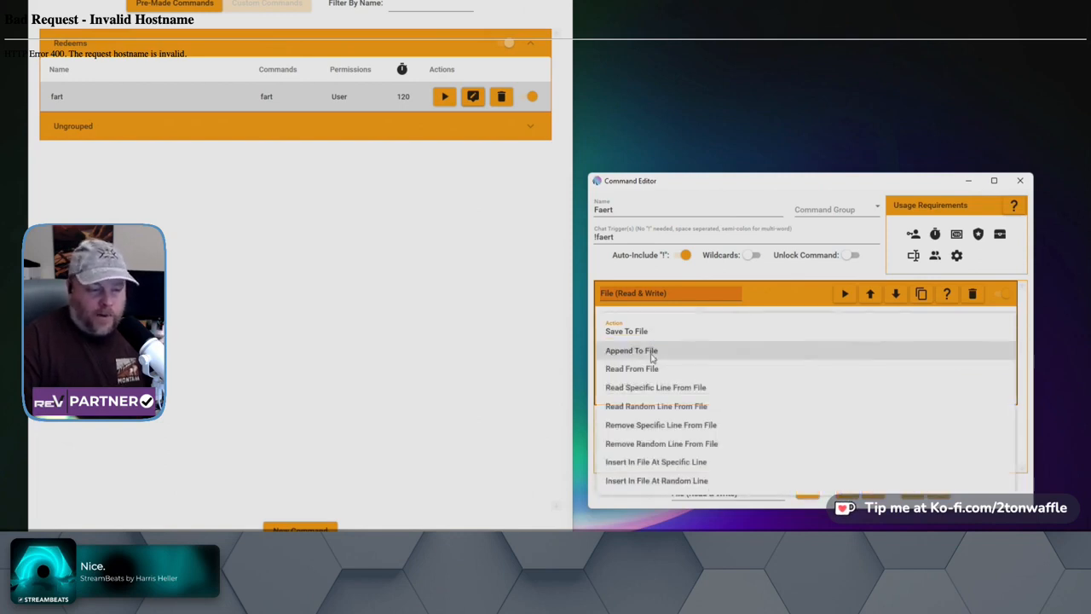
click(655, 406)
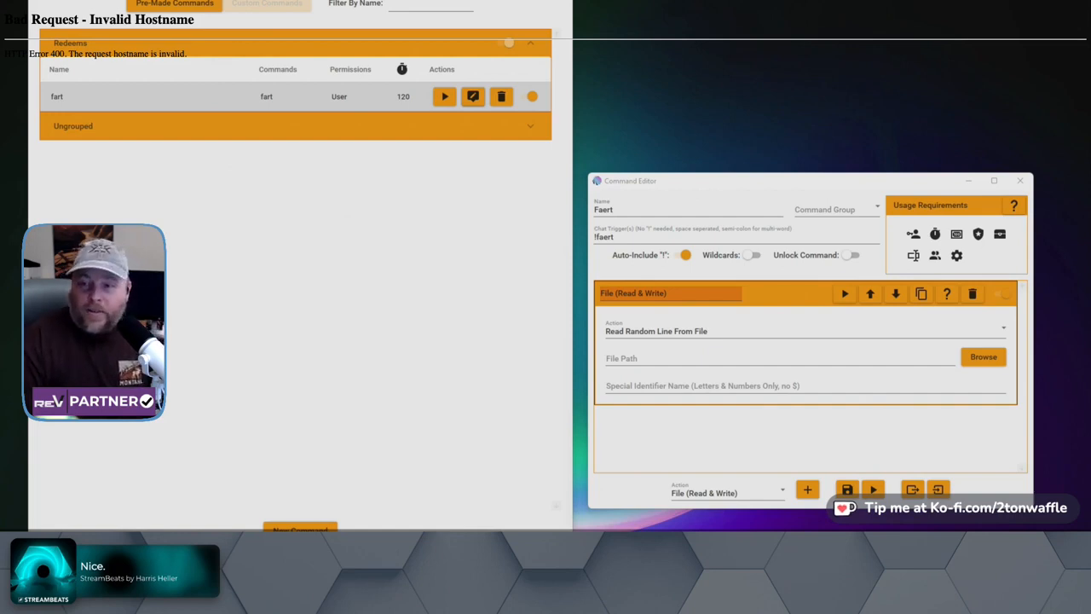
Step: Show the Farts sound-effects folder and the Notepad list of sound file paths
click(982, 356)
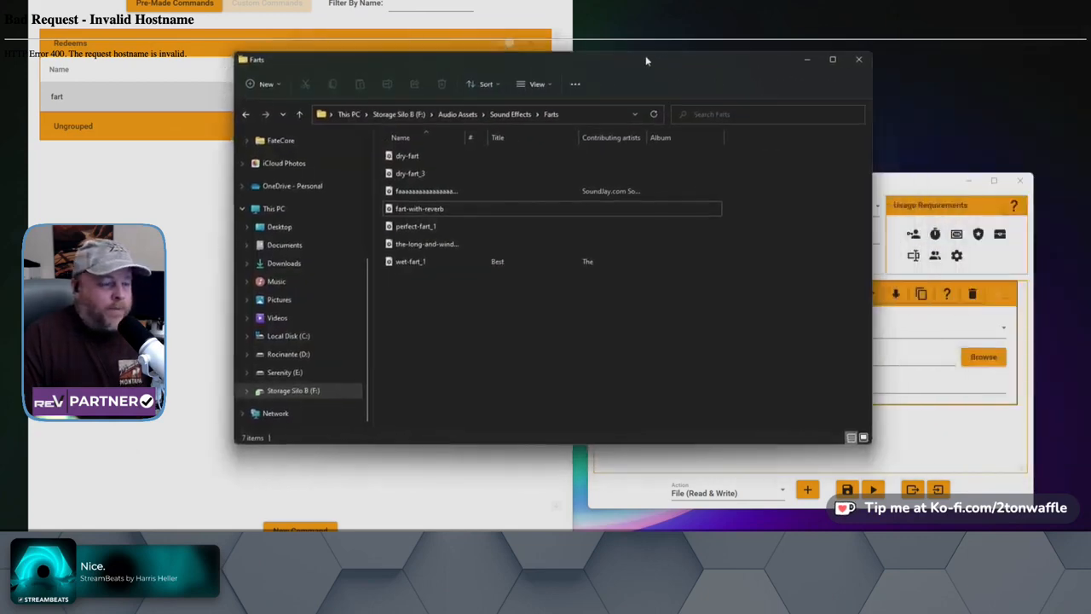
mouse_move(537, 83)
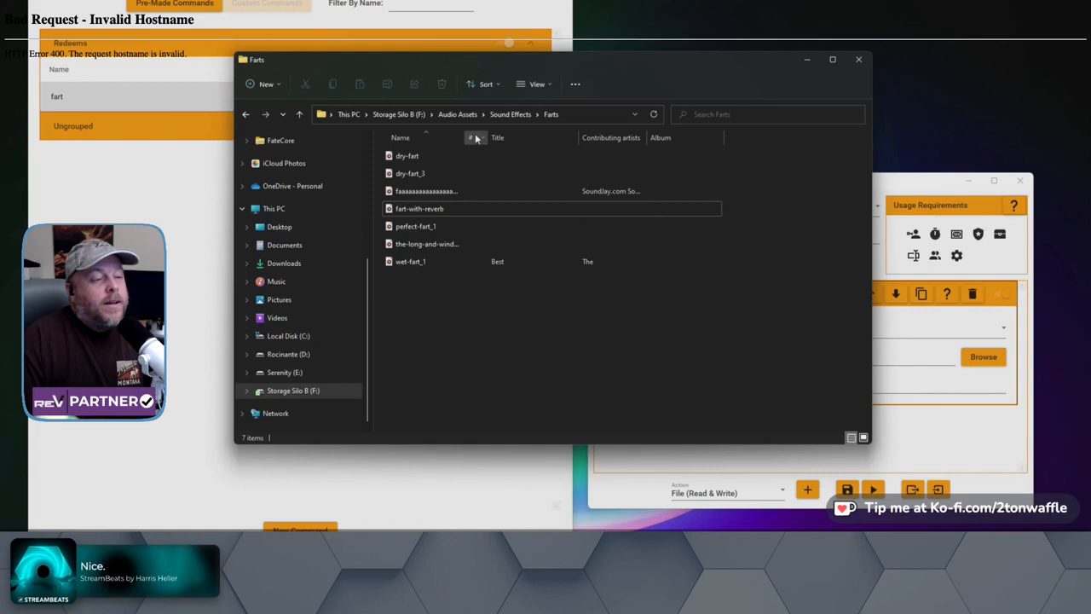
click(406, 155)
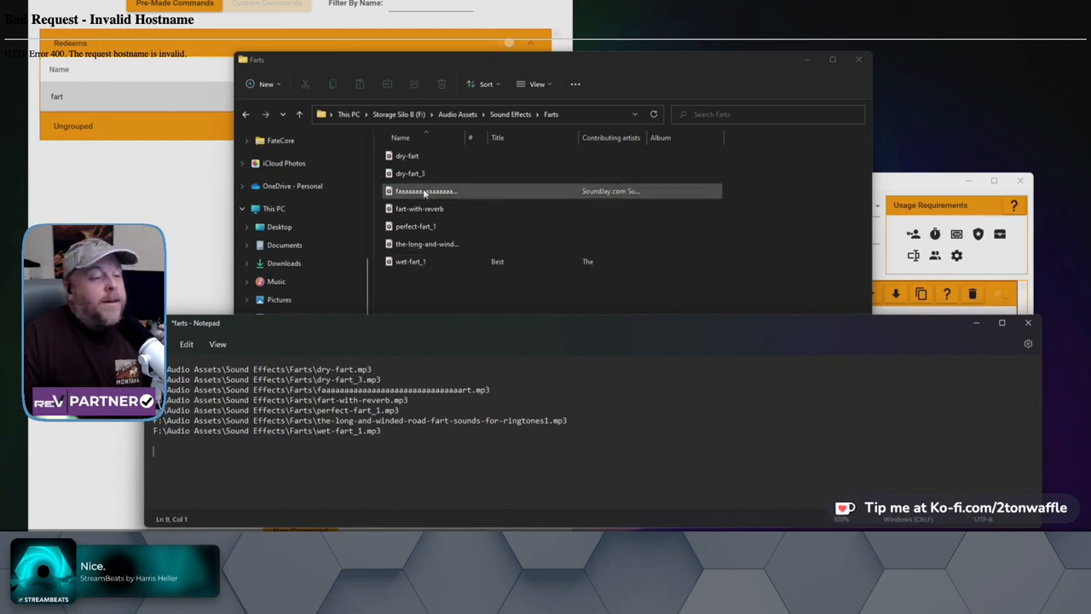
Step: Add the long-and-winded-road fart sound's full path as a new line in the Notepad list
click(409, 263)
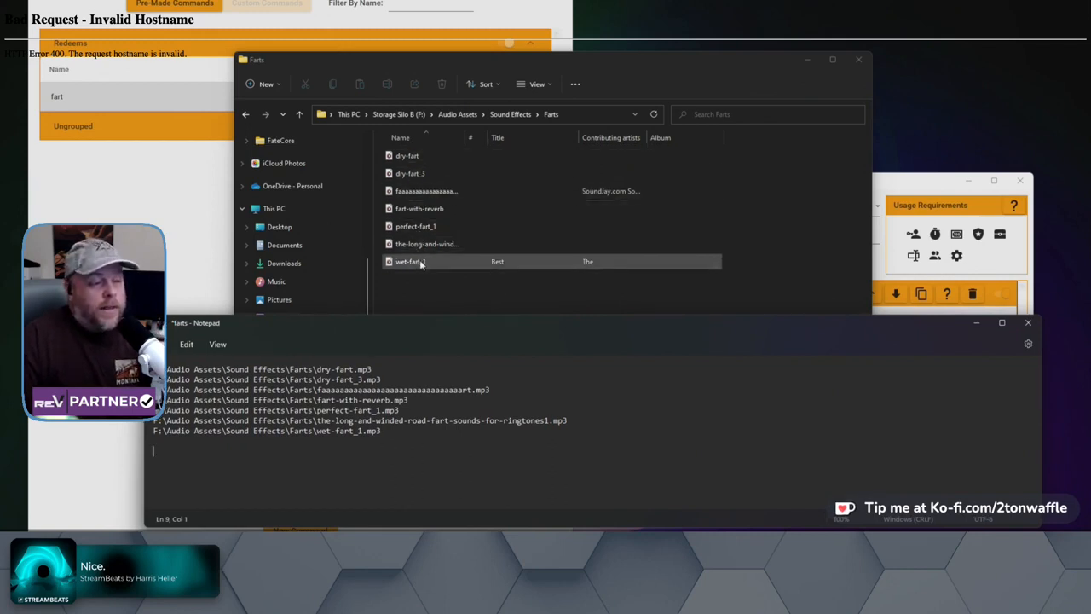
click(407, 155)
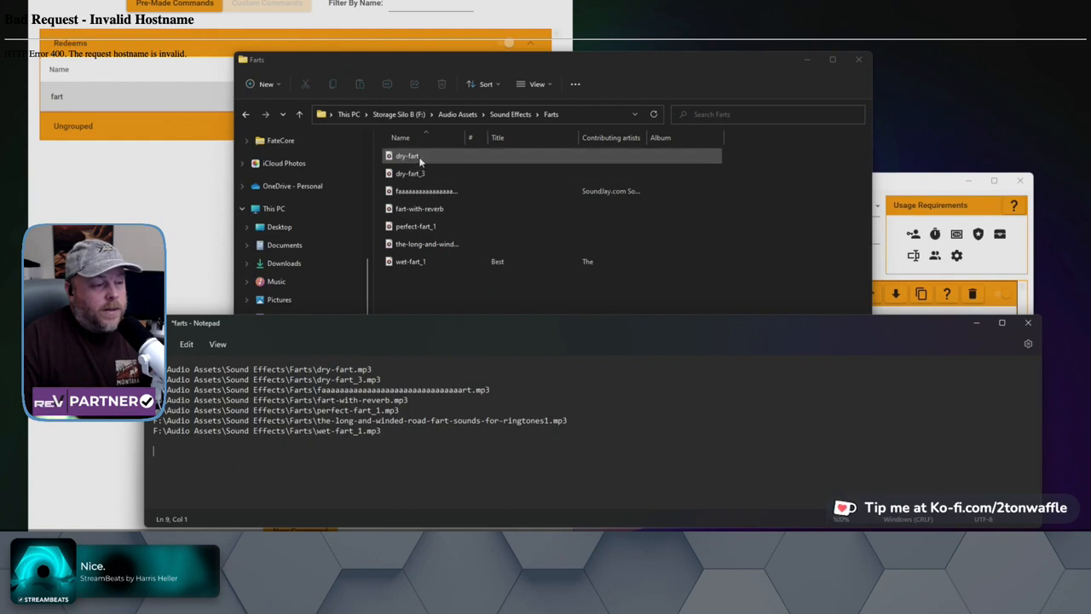
right_click(407, 244)
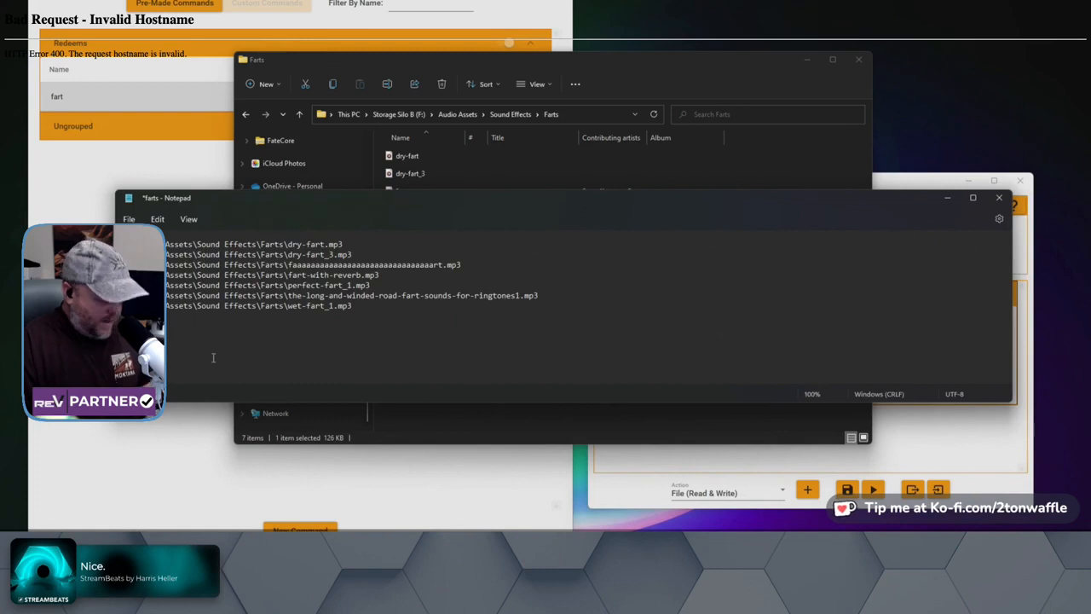
text(Assets\Sound Effects\Farts\the-long-and-winded-road-fart-sounds-for-ringtones1.mp3)
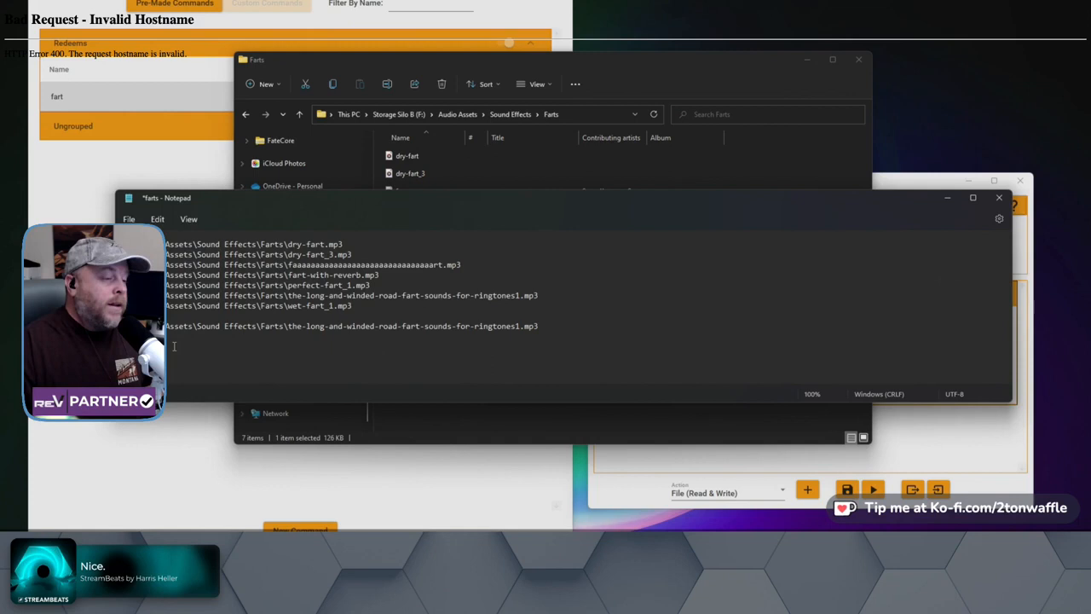
mouse_move(537, 344)
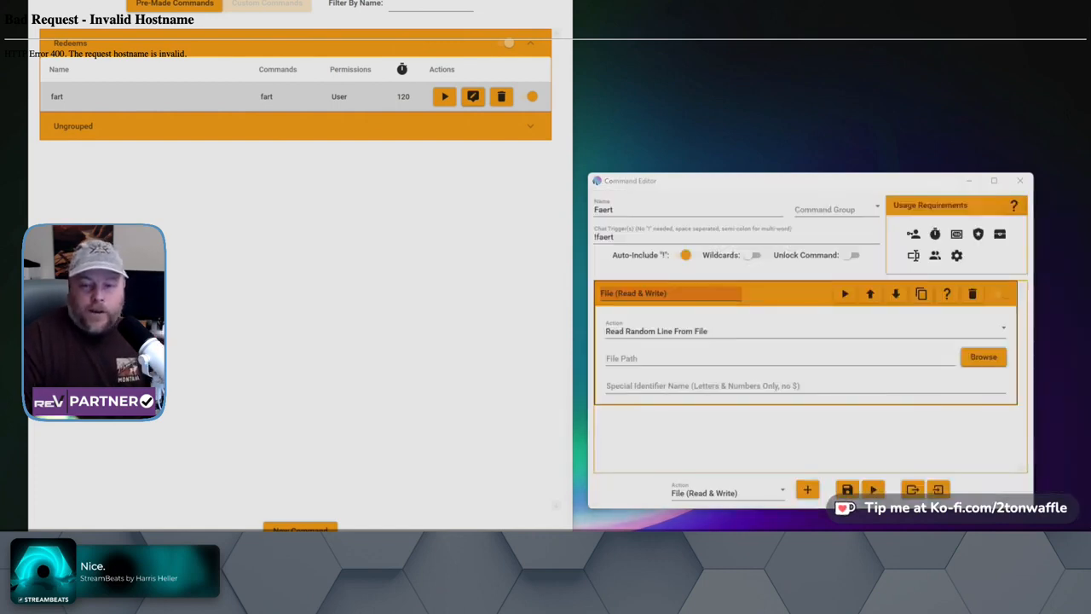
Step: Point the file action at F:\OneDrive\streaming\farts.txt with identifier randomsound
text(F:\OneDrive\streaming\farts.txt)
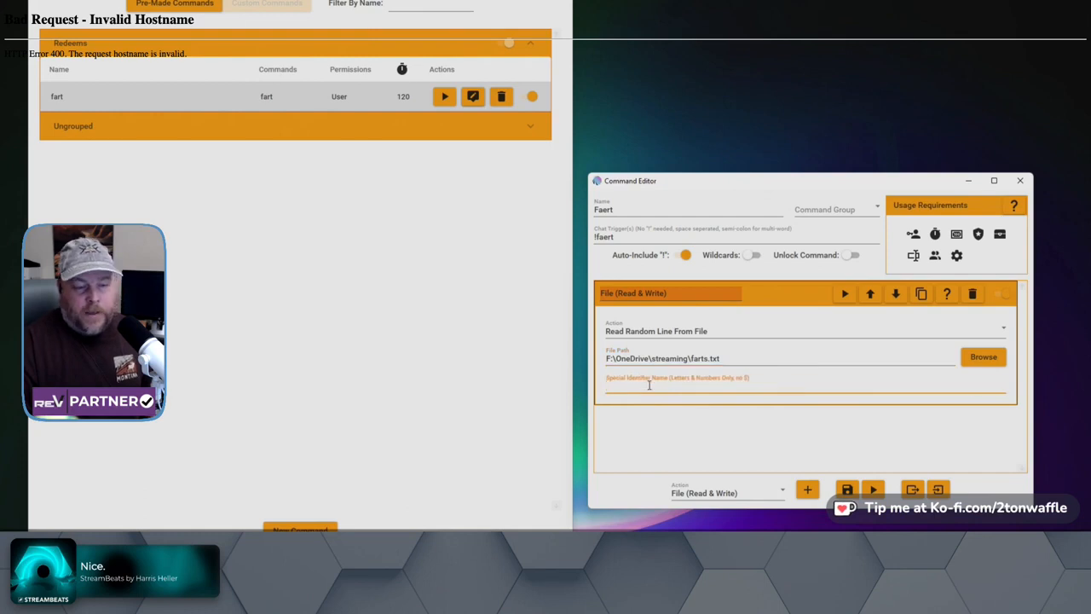
text(randomsound)
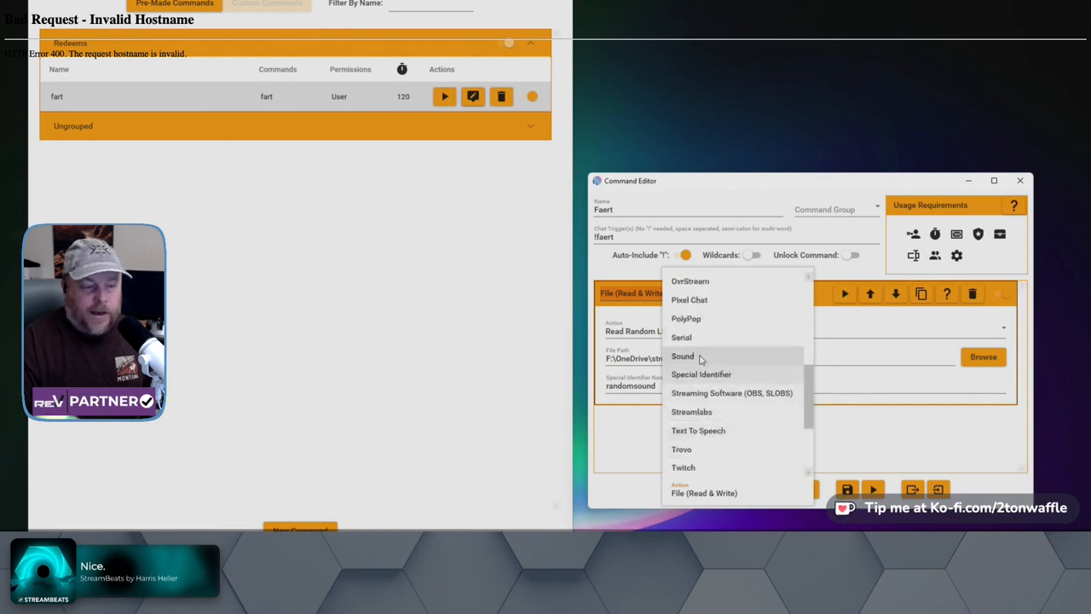
Step: Add a Sound action whose sound file path is $randomsound
click(682, 357)
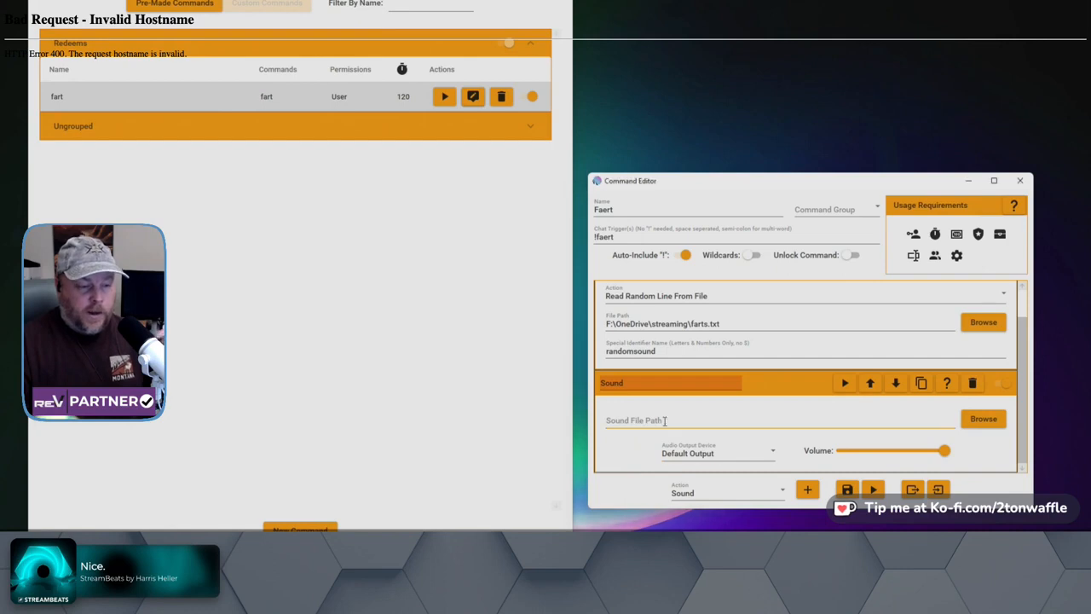
click(768, 420)
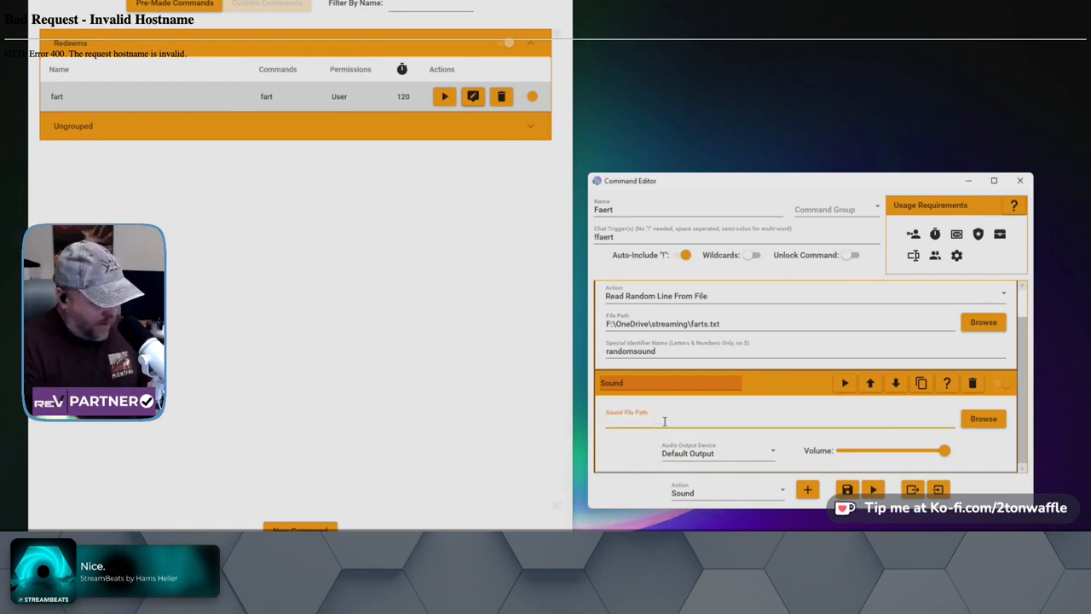
text($randomsound)
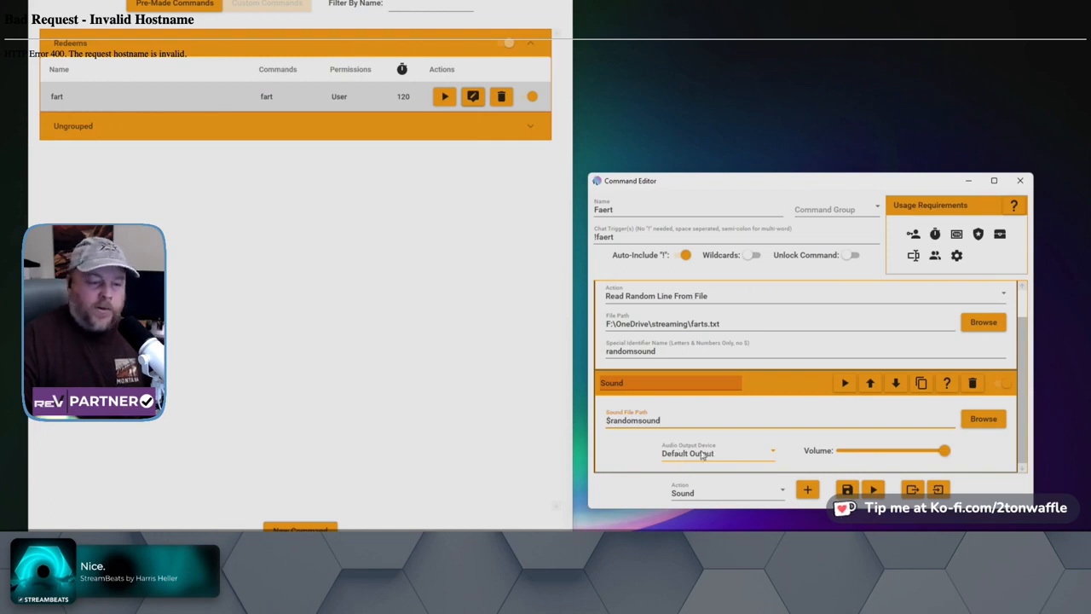
Step: Route the sound to System (BEACON Mix Create) and lower the volume to 57
click(717, 453)
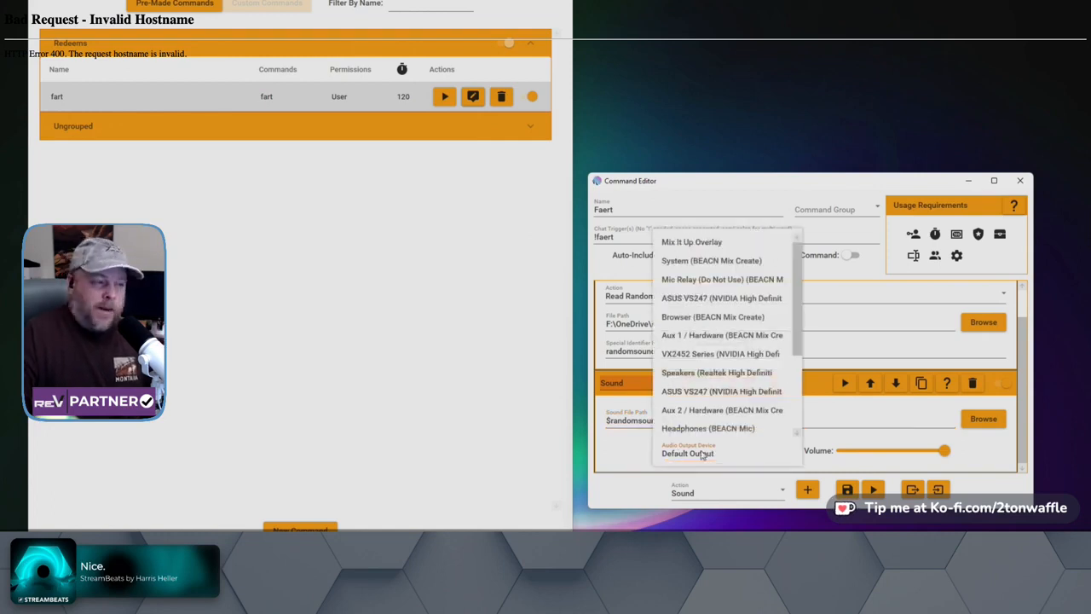
mouse_move(738, 447)
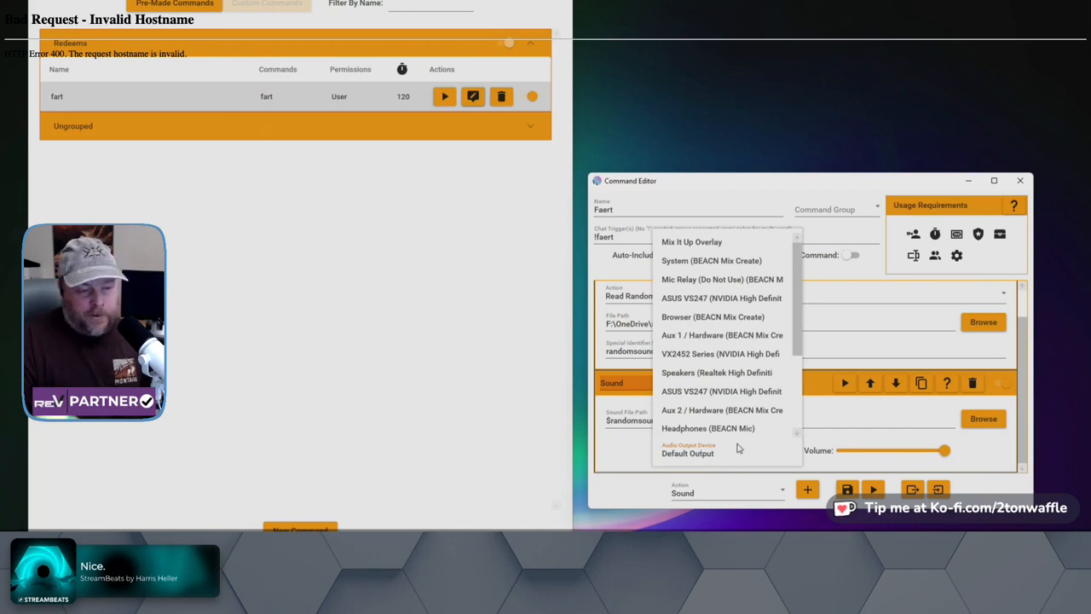
scroll(down, 3)
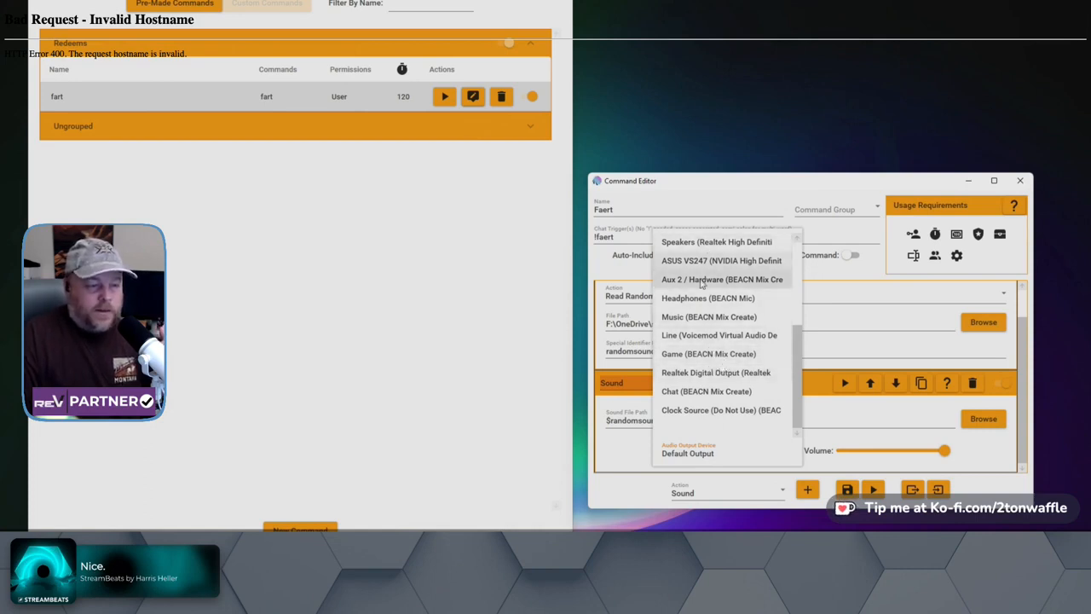
mouse_move(708, 335)
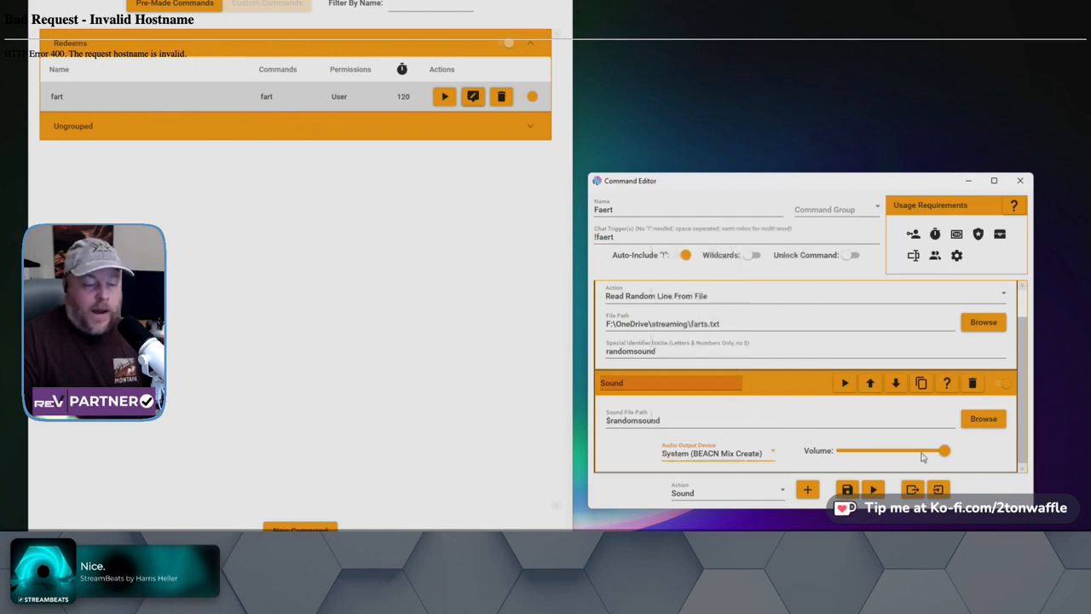
drag(945, 451, 945, 450)
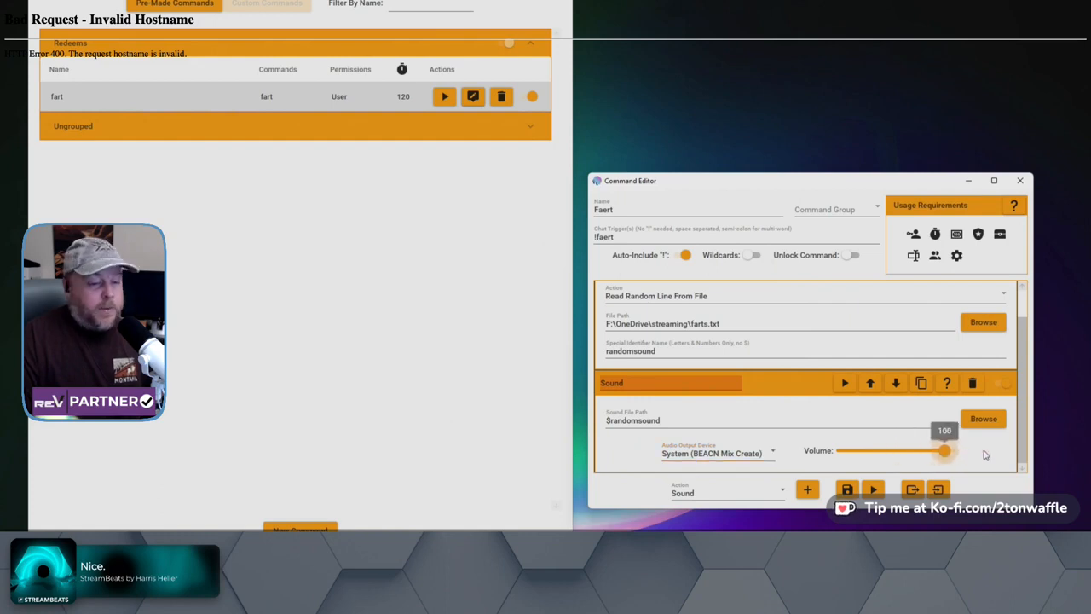
drag(945, 451, 901, 451)
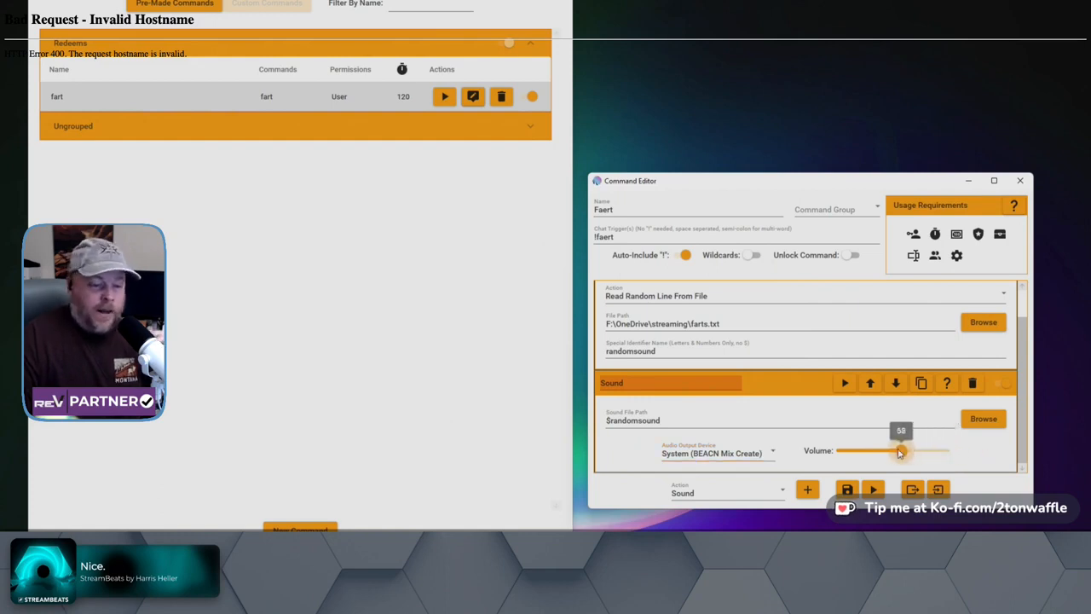
drag(901, 450, 897, 451)
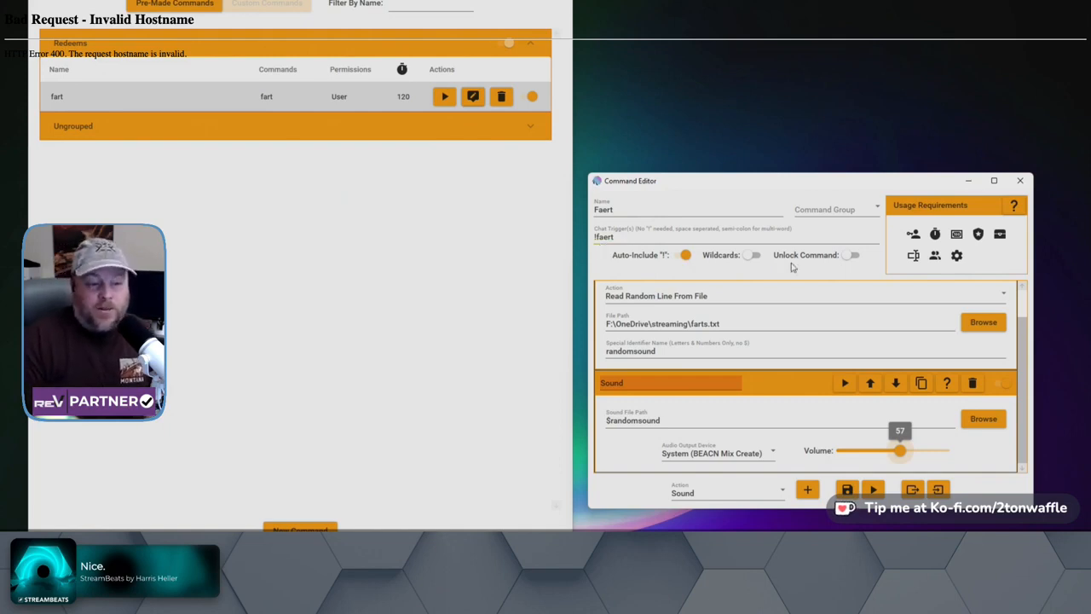
mouse_move(935, 234)
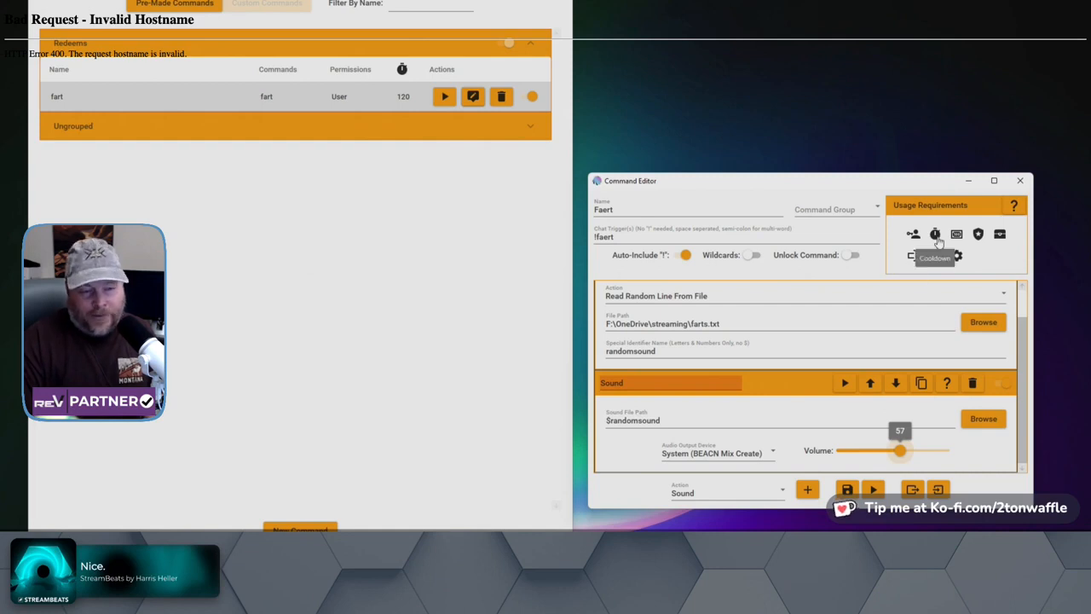
Step: Set a Standard cooldown of 120 seconds on the command
click(935, 233)
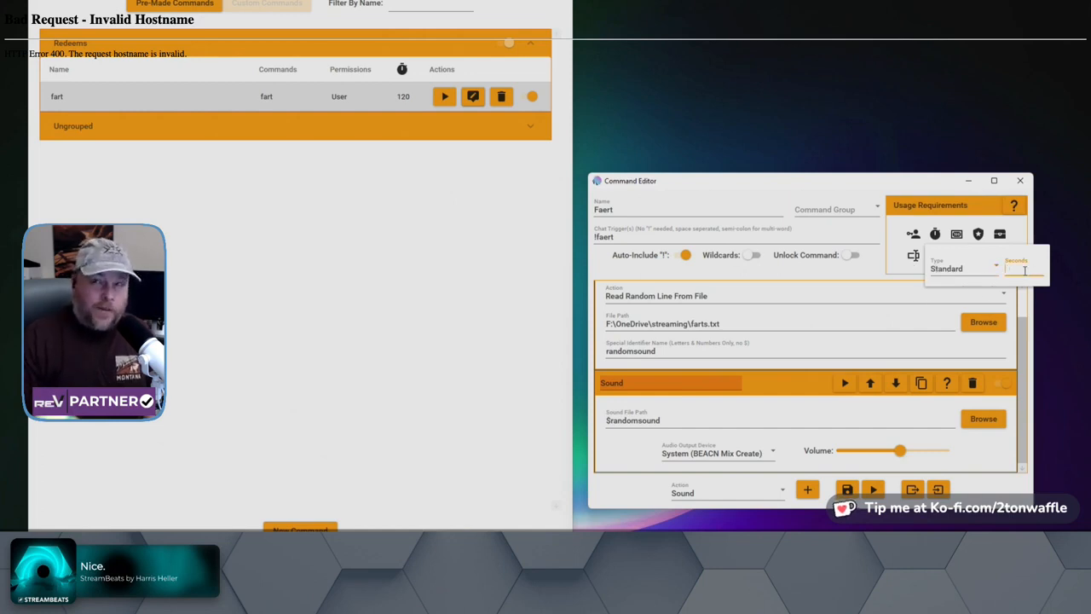
text(120)
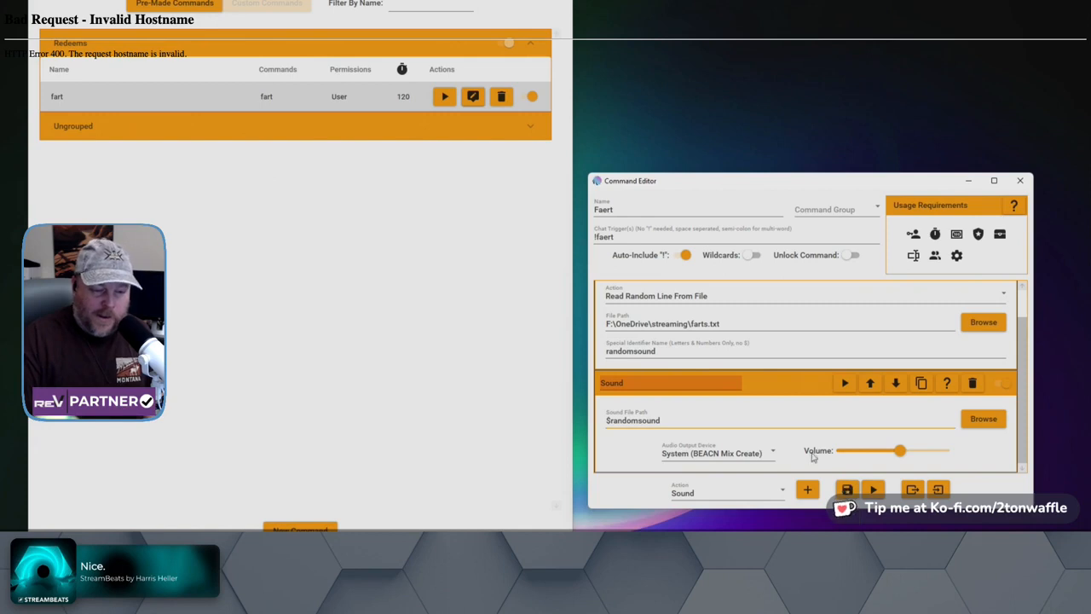
mouse_move(771, 423)
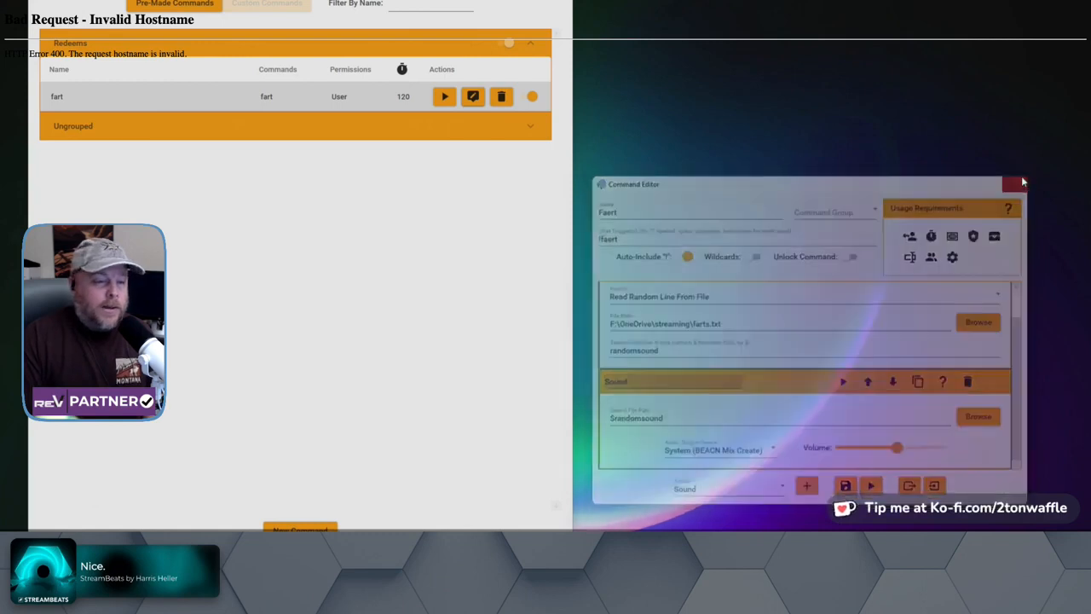
Step: Save the command, reopen it to confirm its actions, and close the editor
click(1020, 184)
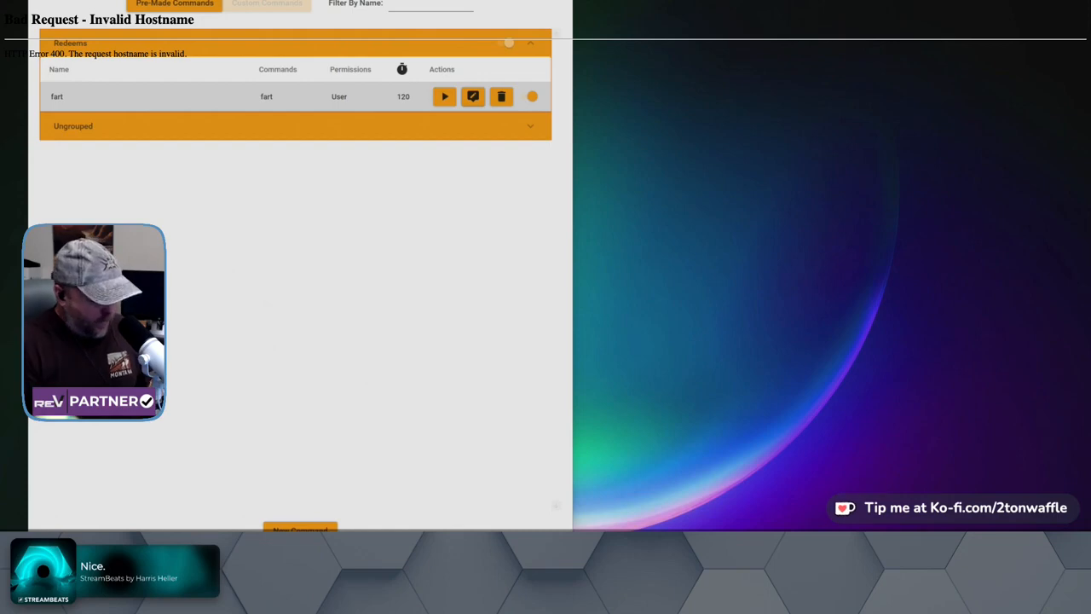
mouse_move(48, 505)
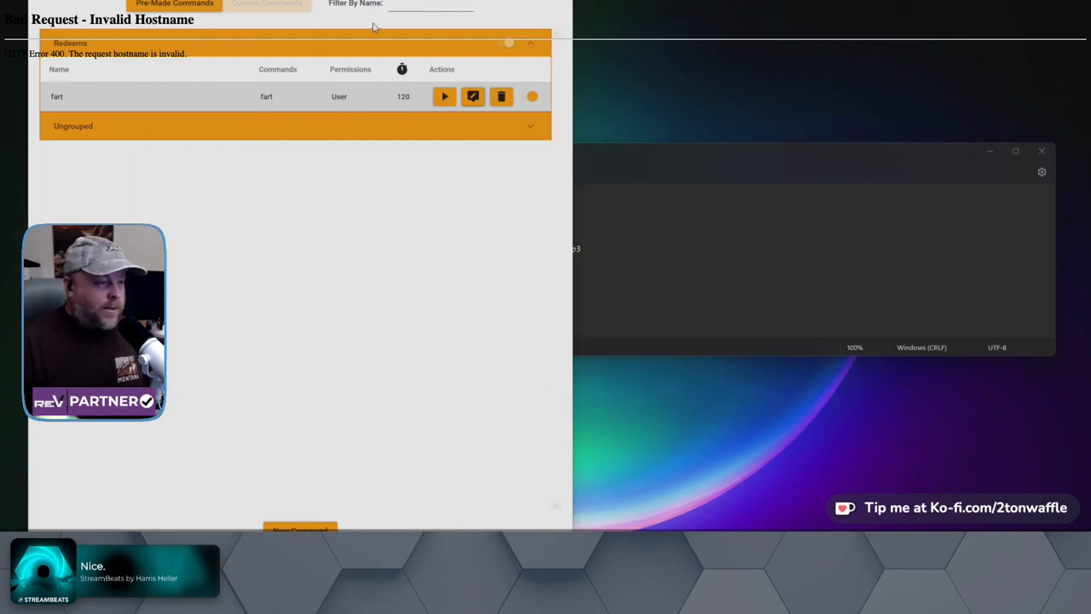
click(474, 95)
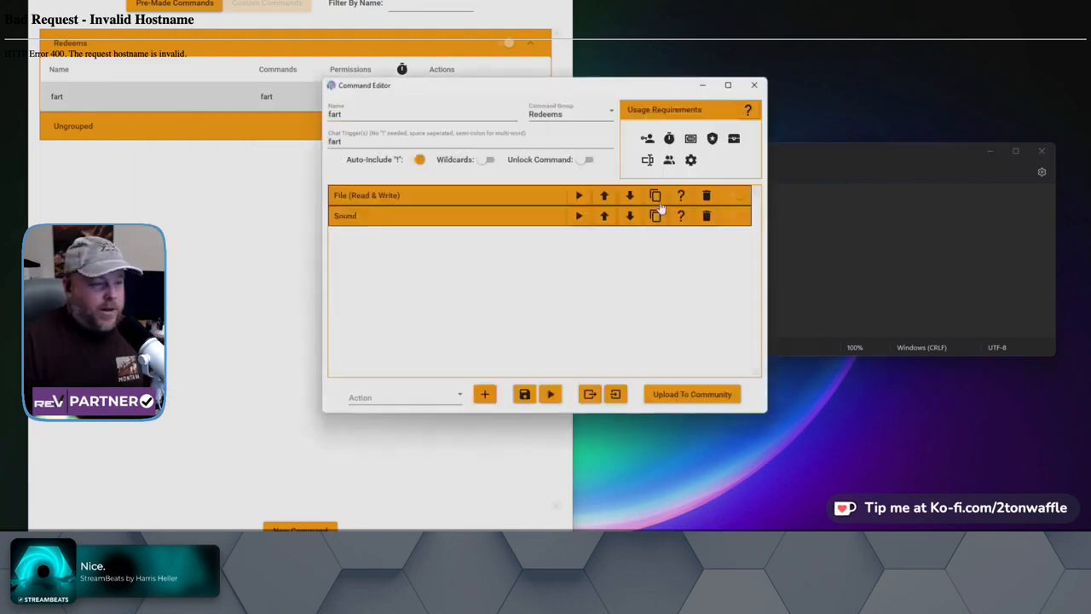
click(754, 85)
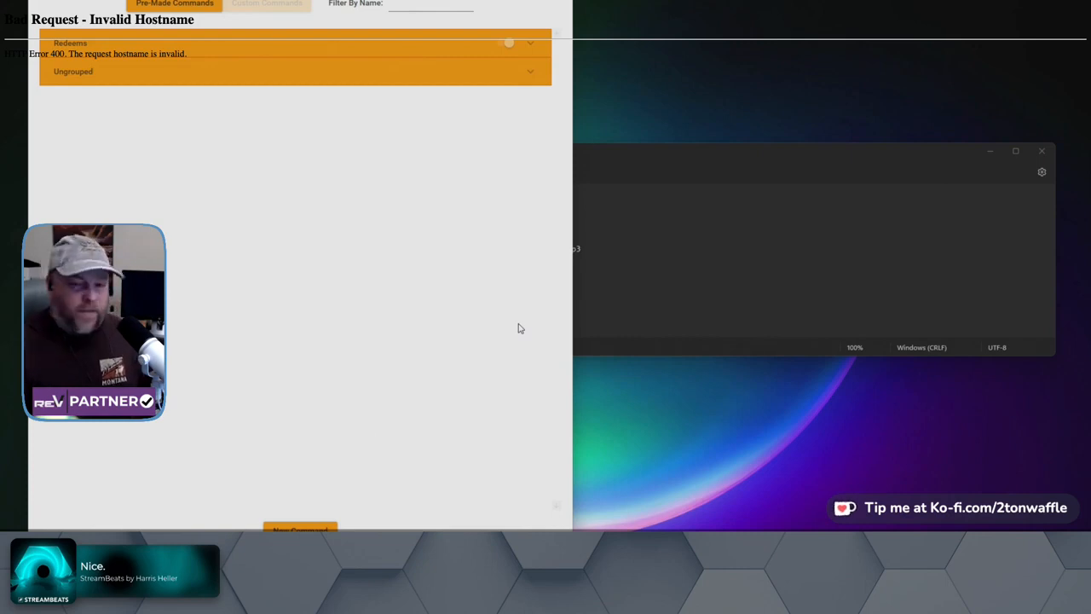